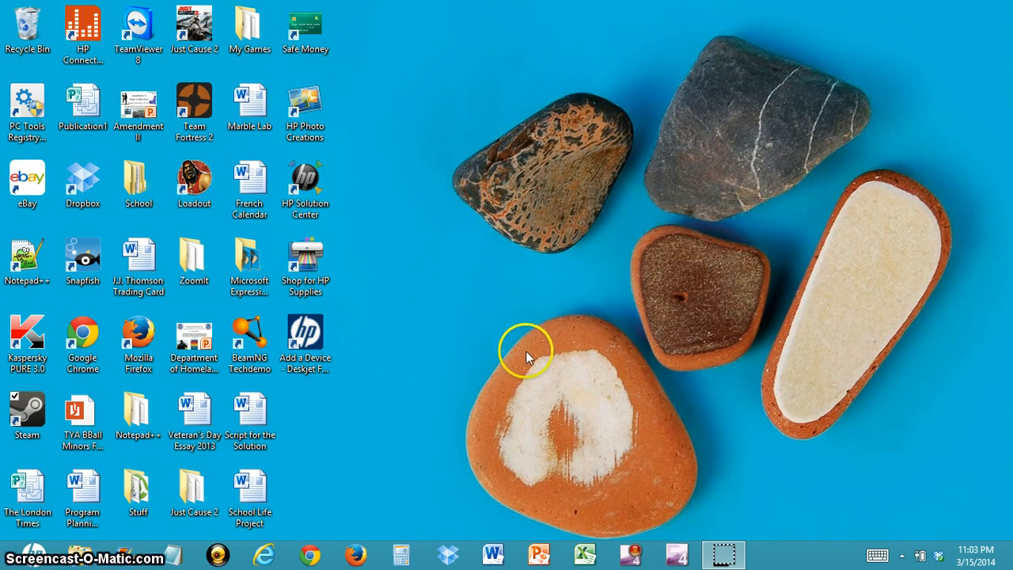
pyautogui.moveTo(424, 428)
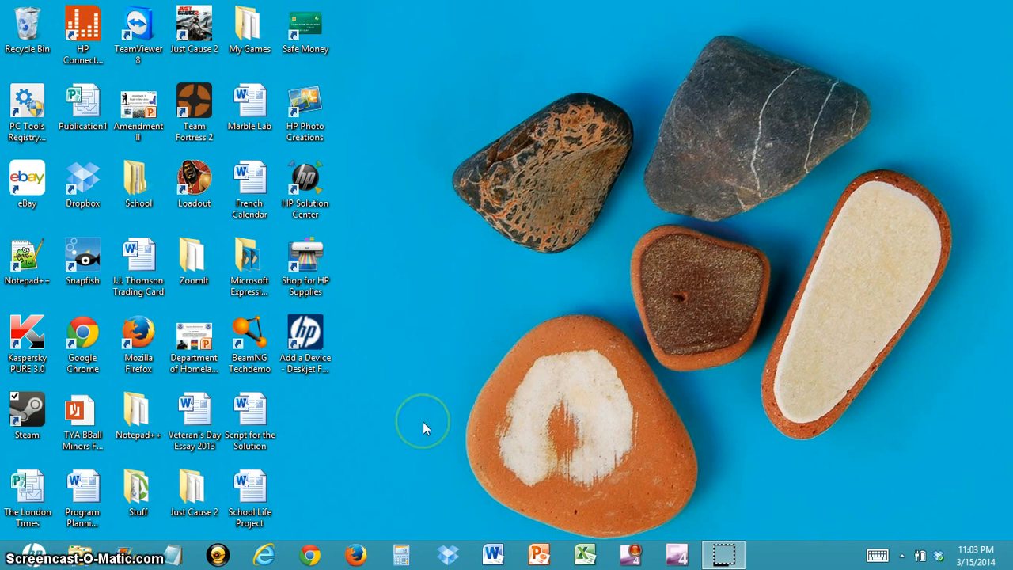
pyautogui.moveTo(399, 437)
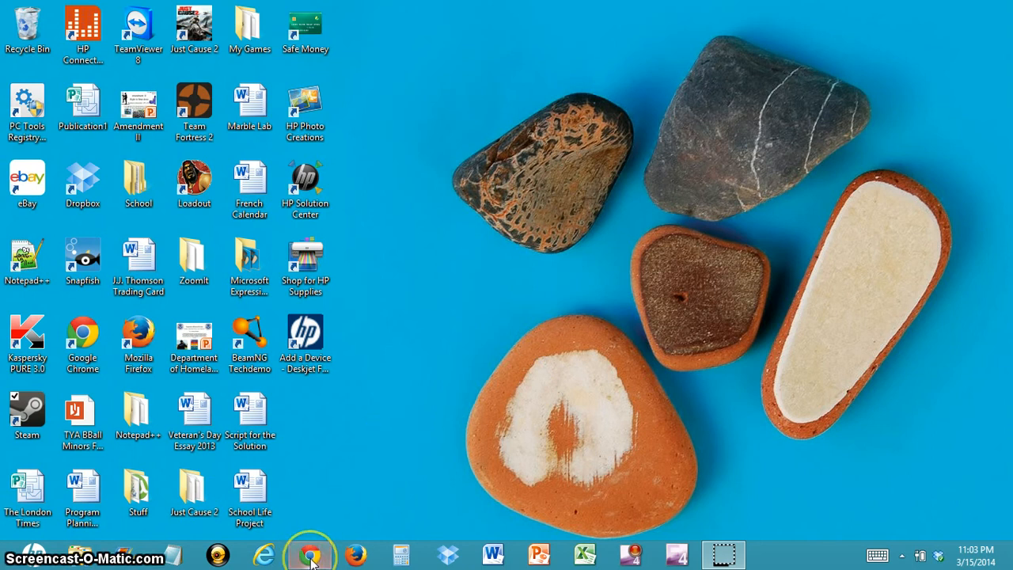
# Launch Chrome and load the PhET home page at phet.colorado.edu.
pyautogui.click(310, 554)
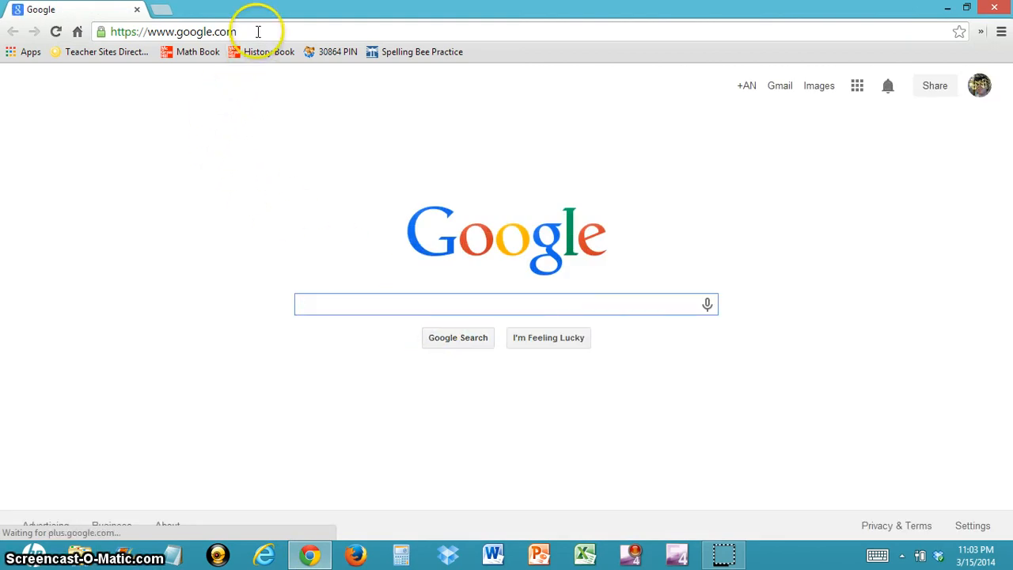
pyautogui.write('phet.colorado.edu')
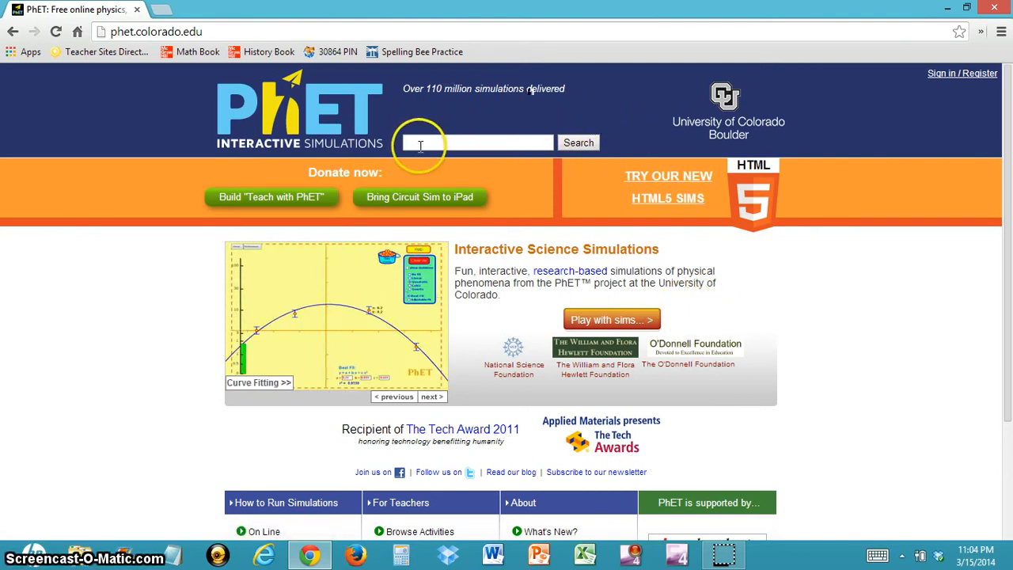
pyautogui.moveTo(602, 320)
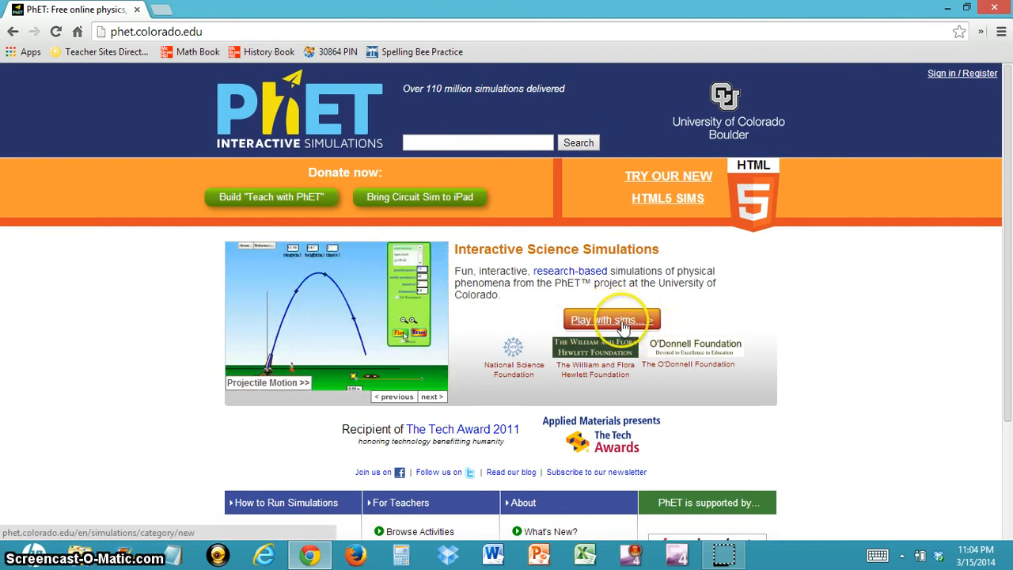
# Go to the simulations collection via 'Play with sims' and filter to Physics.
pyautogui.click(611, 320)
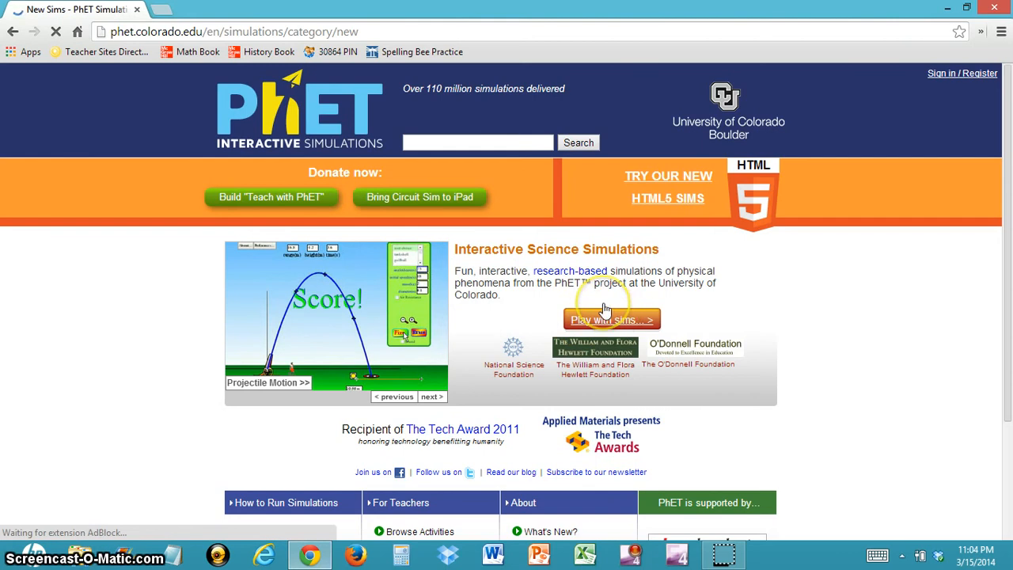
pyautogui.click(611, 320)
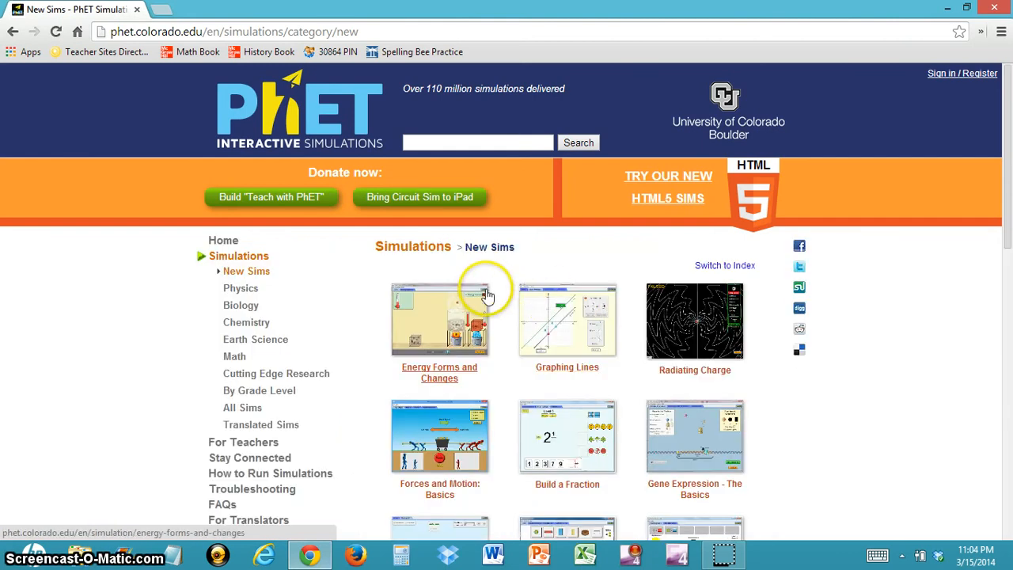
pyautogui.moveTo(399, 76)
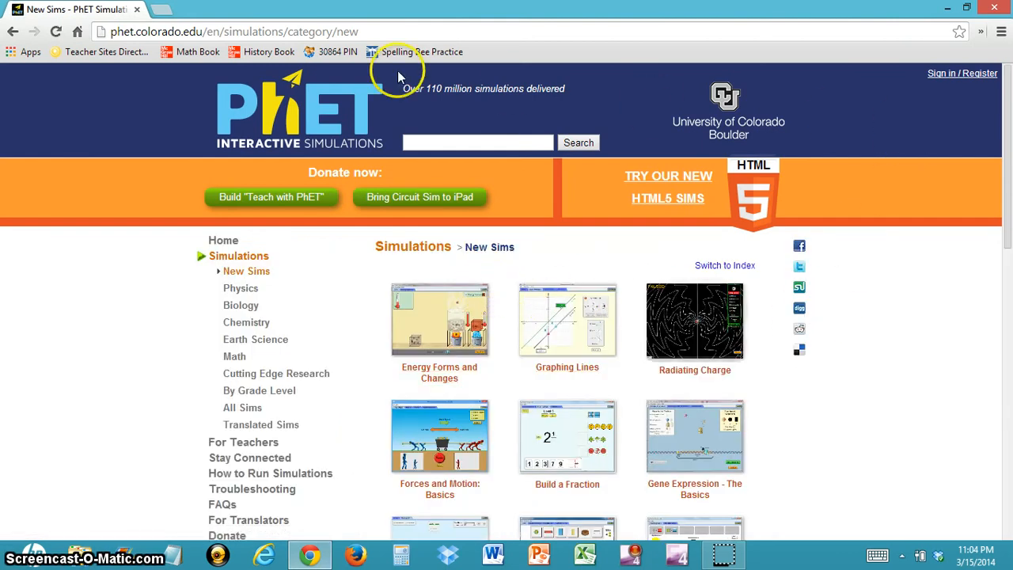
pyautogui.scroll(-3)
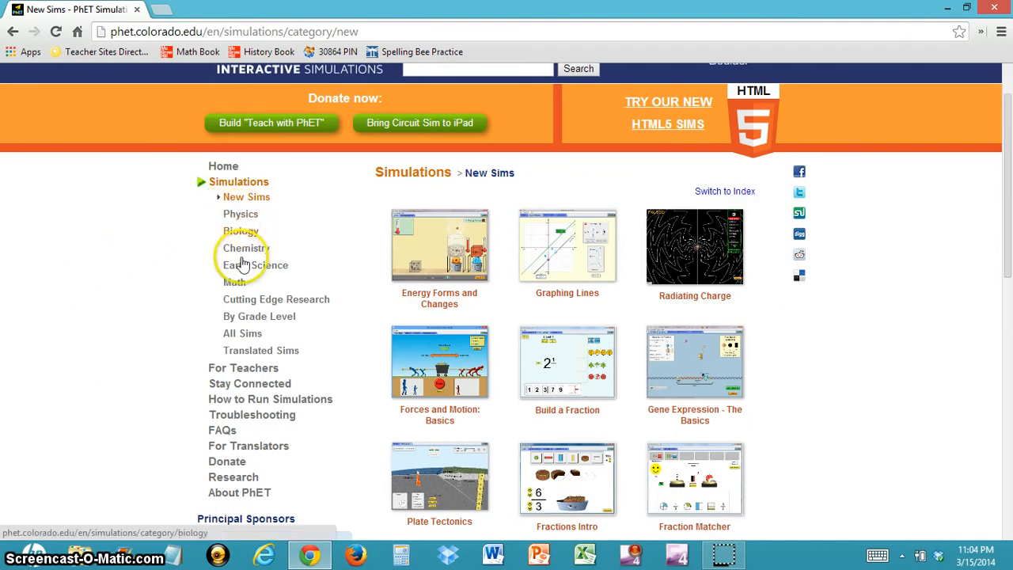
pyautogui.moveTo(242, 332)
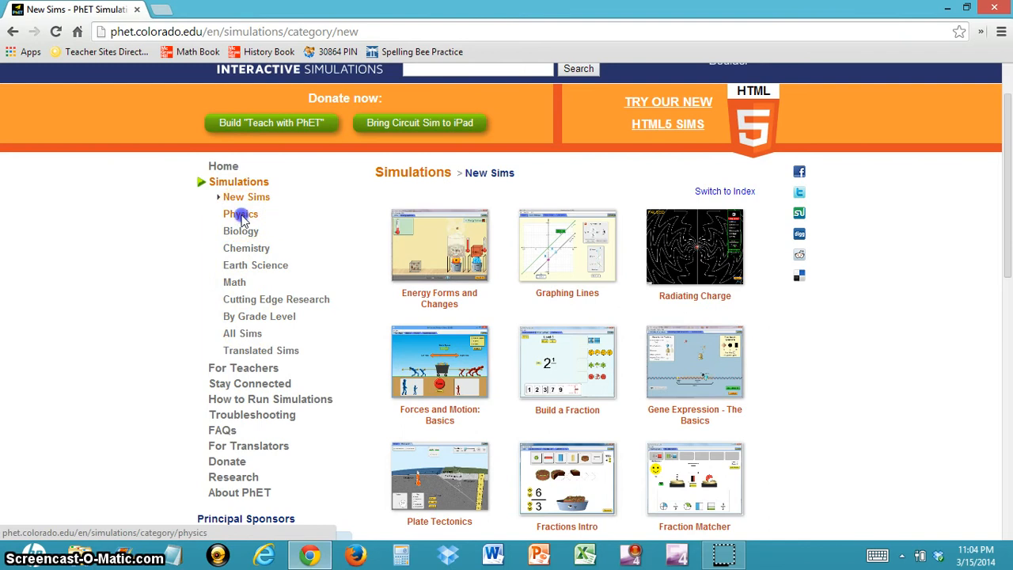
pyautogui.click(240, 213)
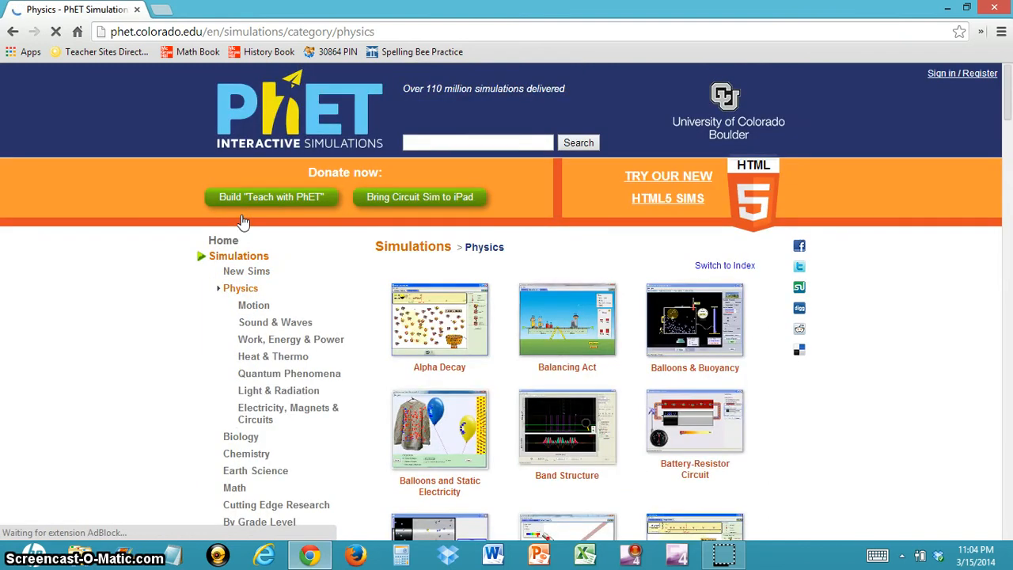
# Scroll the Physics list down to the John Travoltage thumbnail.
pyautogui.scroll(-3)
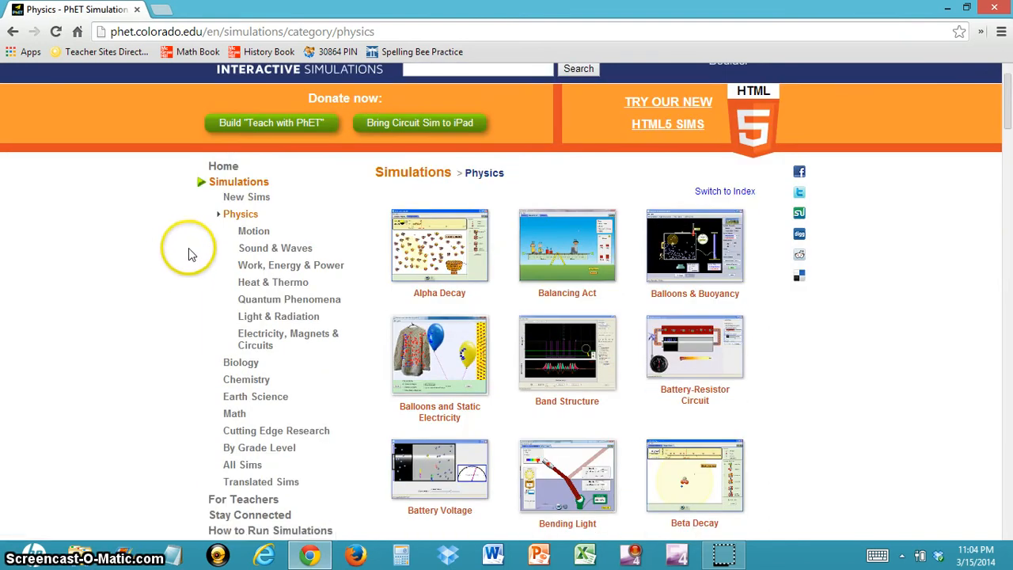
pyautogui.moveTo(253, 231)
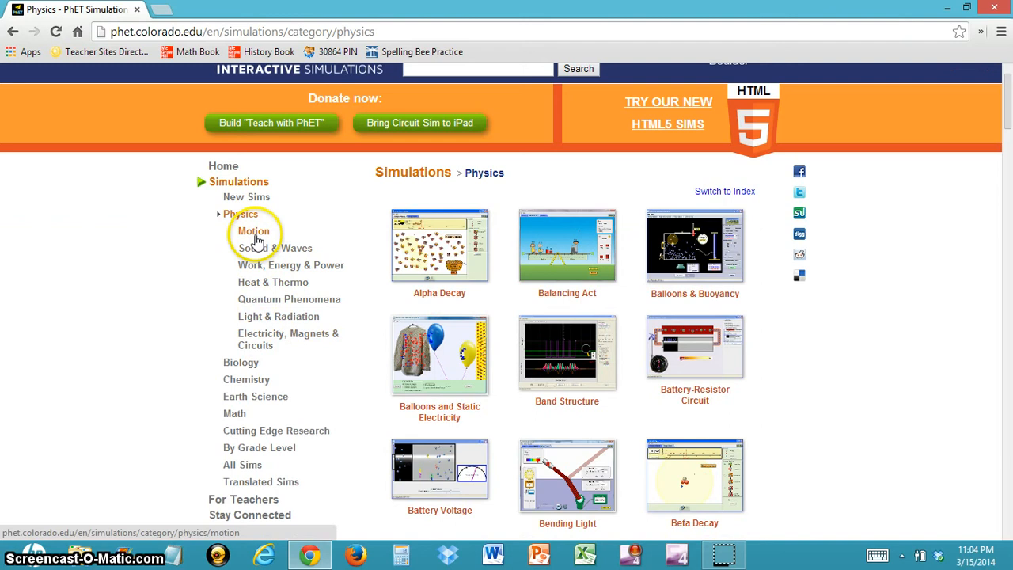
pyautogui.moveTo(237, 279)
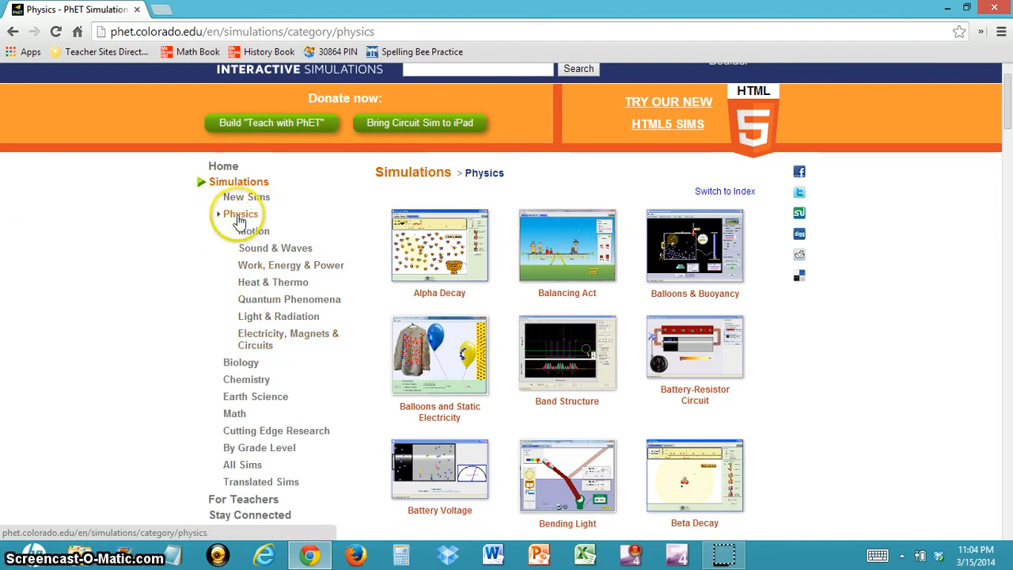
pyautogui.moveTo(536, 490)
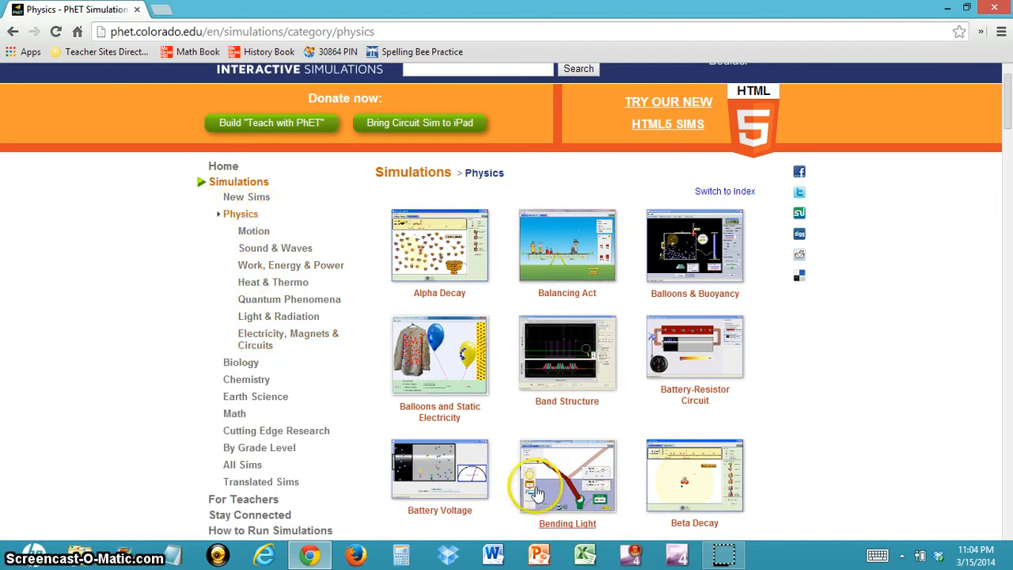
pyautogui.moveTo(253, 231)
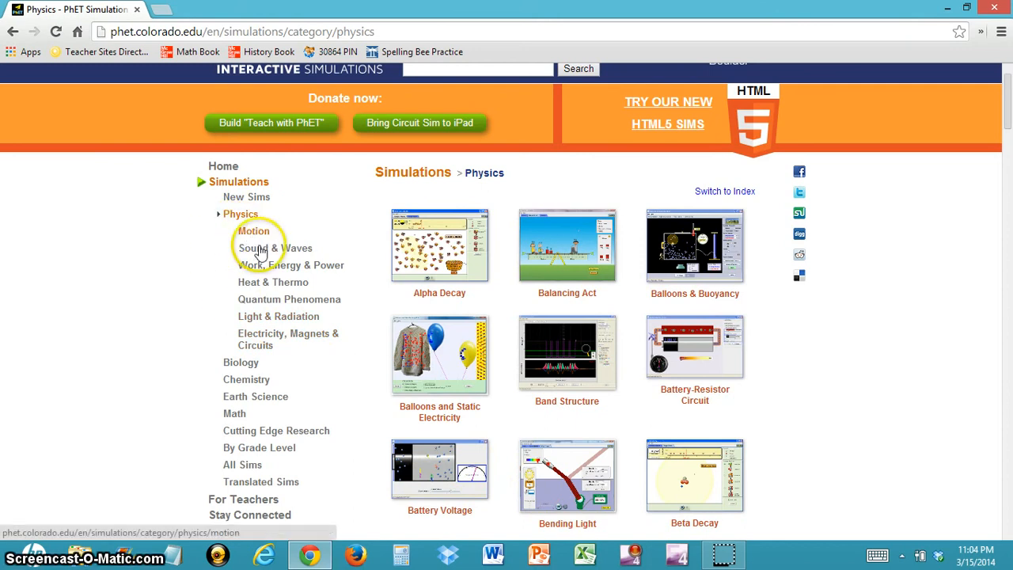
pyautogui.moveTo(267, 299)
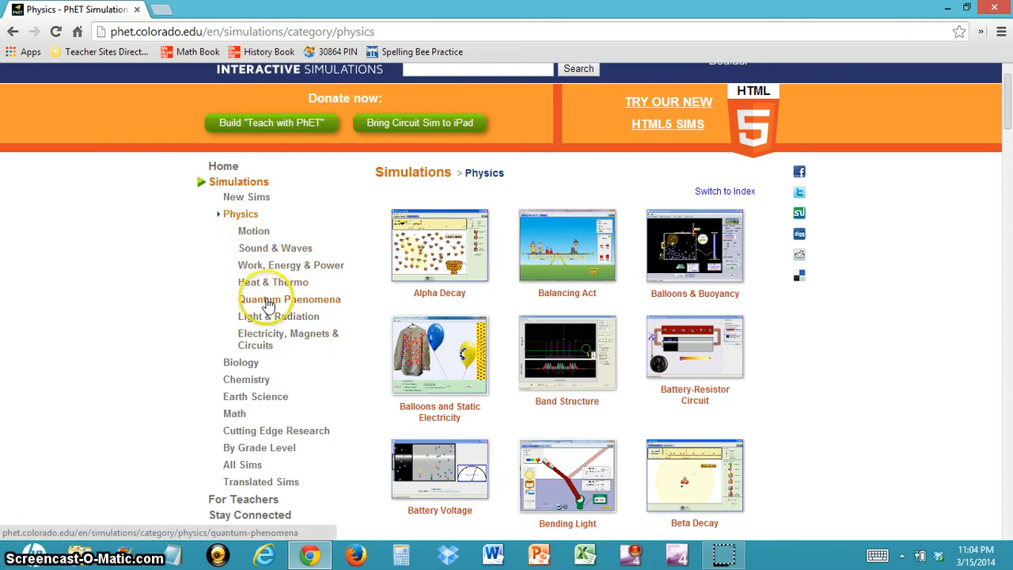
pyautogui.moveTo(645, 388)
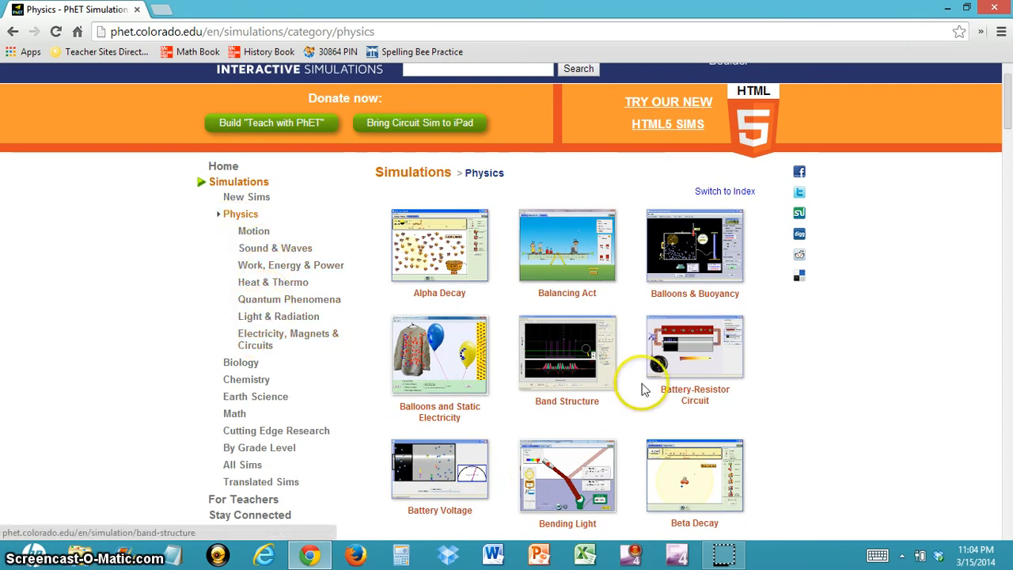
pyautogui.scroll(-3)
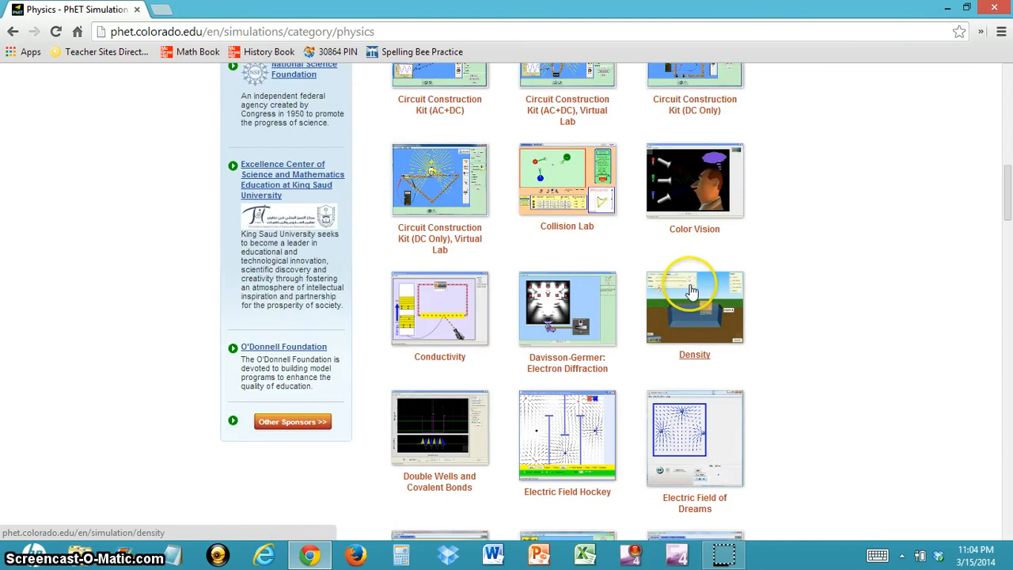
pyautogui.scroll(-3)
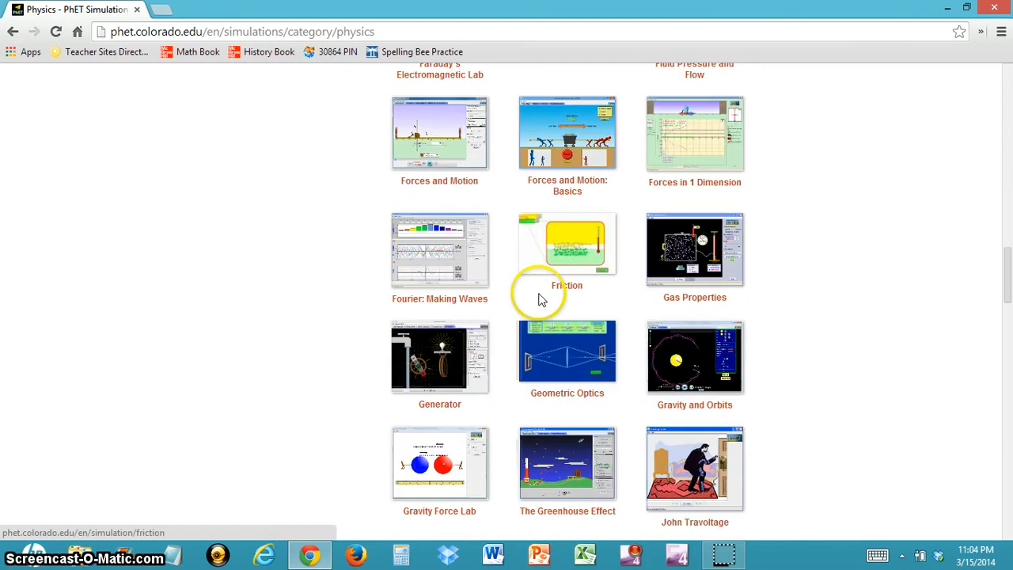
pyautogui.scroll(-3)
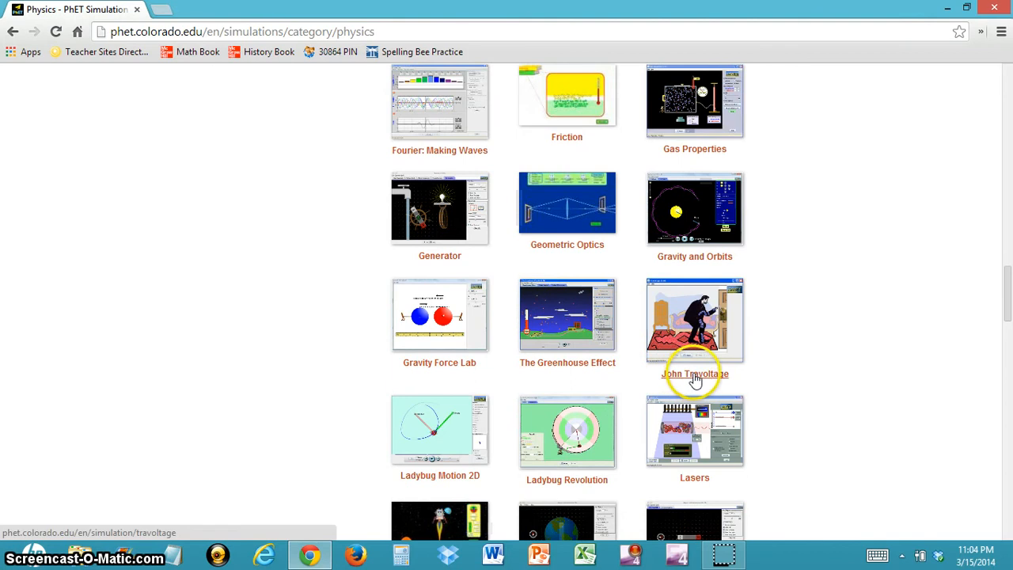
pyautogui.moveTo(775, 278)
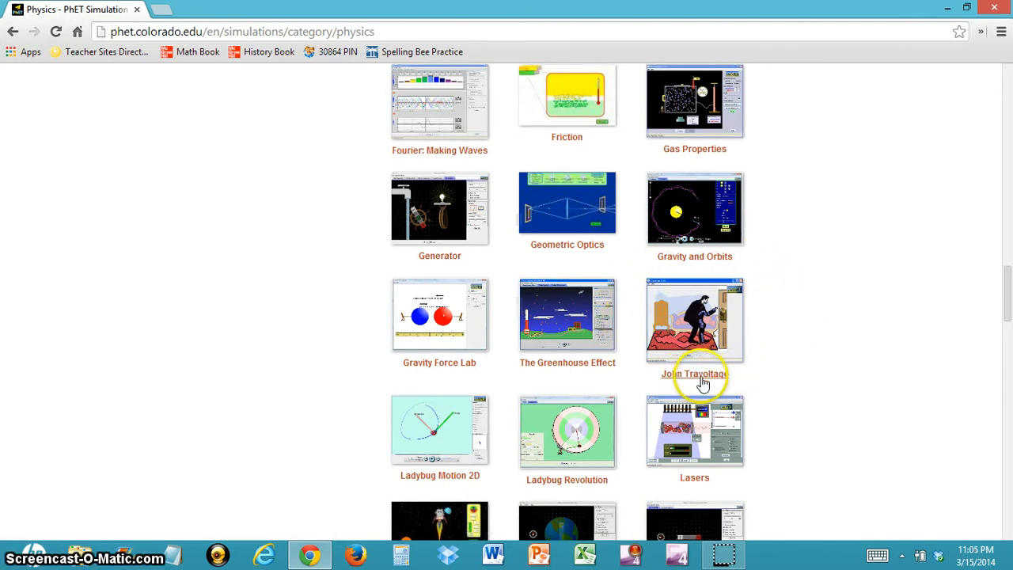
# Open the John Travoltage simulation page and bring its Download button into view.
pyautogui.click(693, 374)
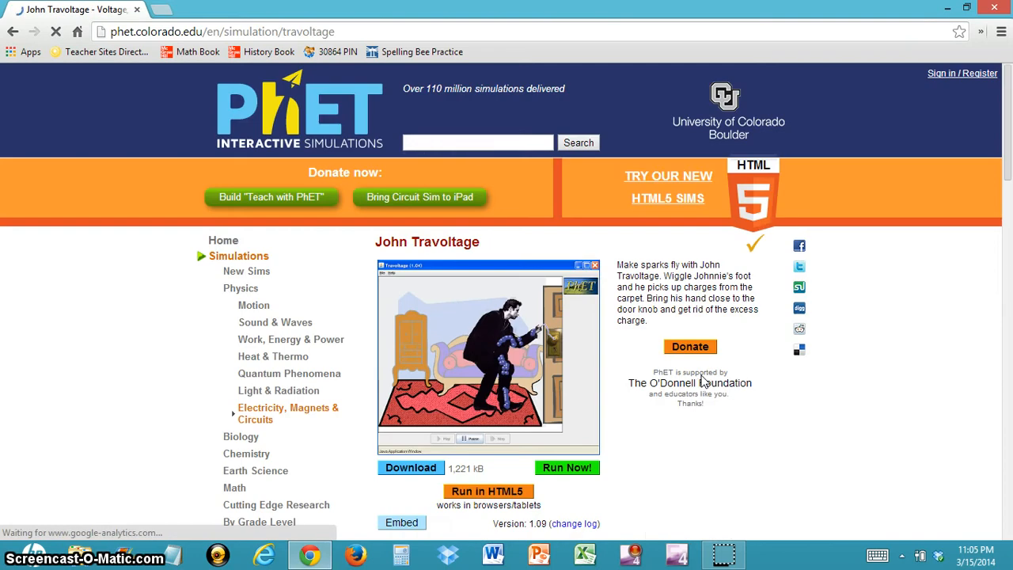
pyautogui.scroll(-3)
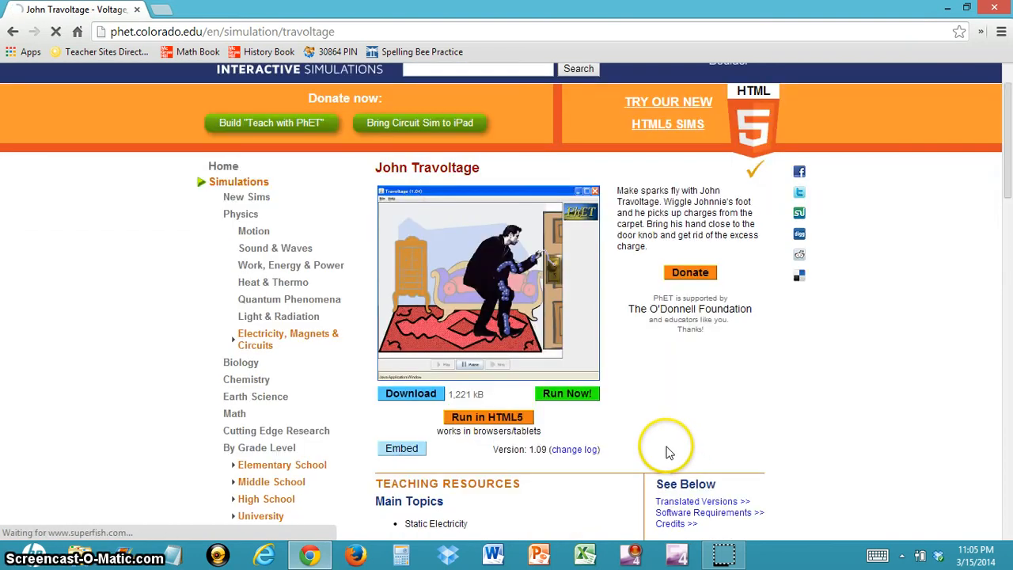
pyautogui.scroll(-3)
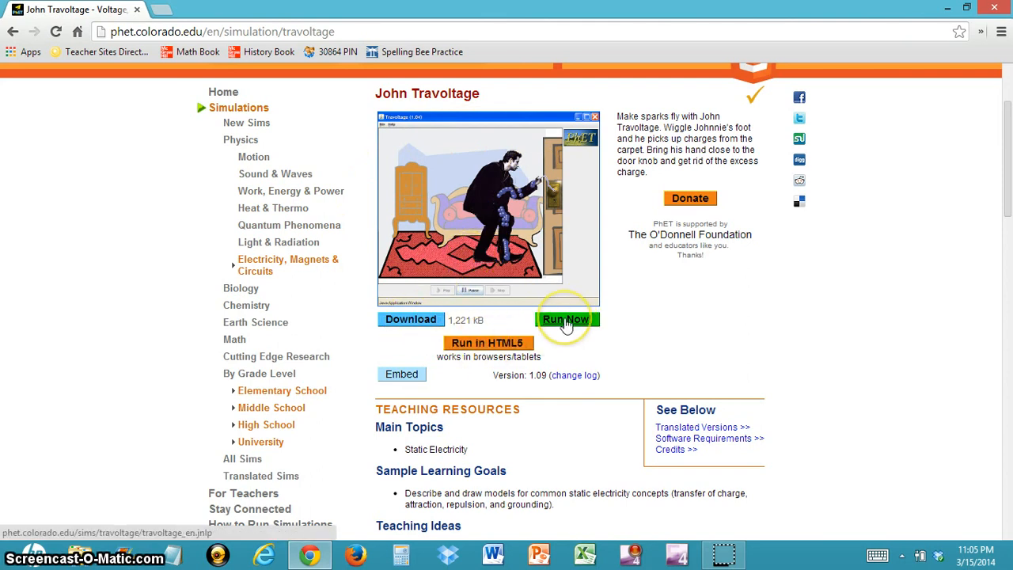
pyautogui.moveTo(584, 355)
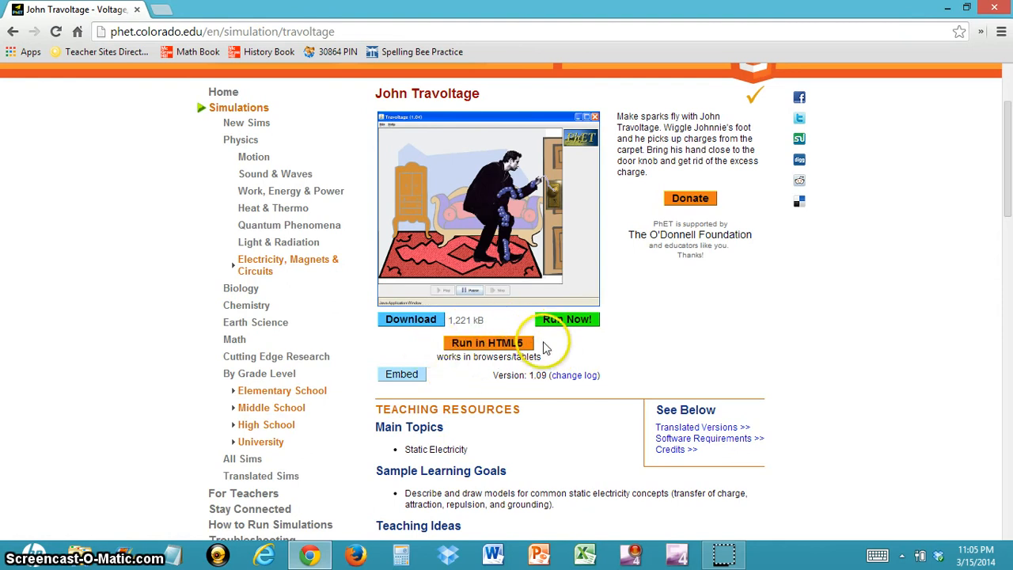
pyautogui.moveTo(488, 342)
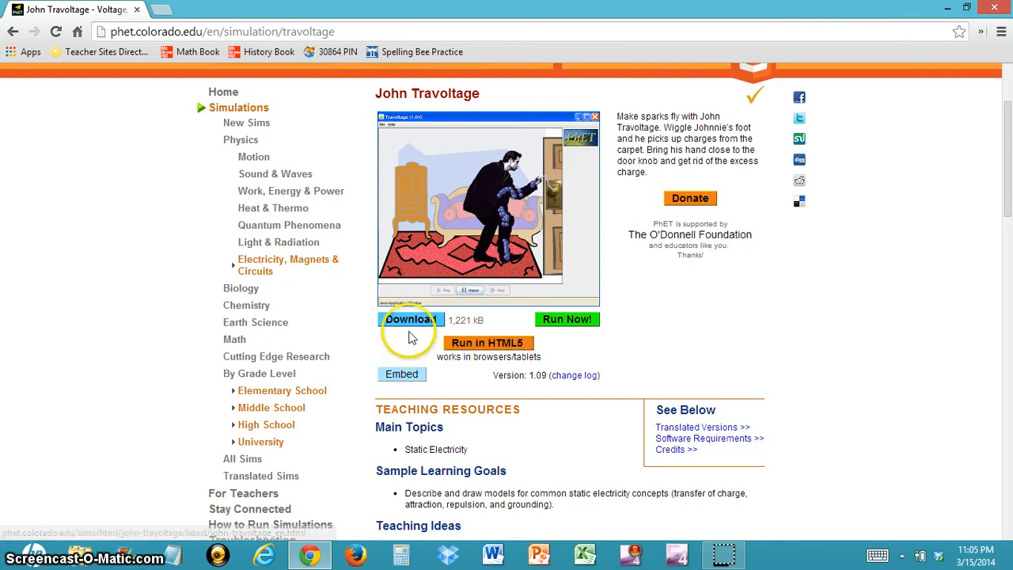
# Request the John Travoltage simulation file with the blue Download button.
pyautogui.click(409, 319)
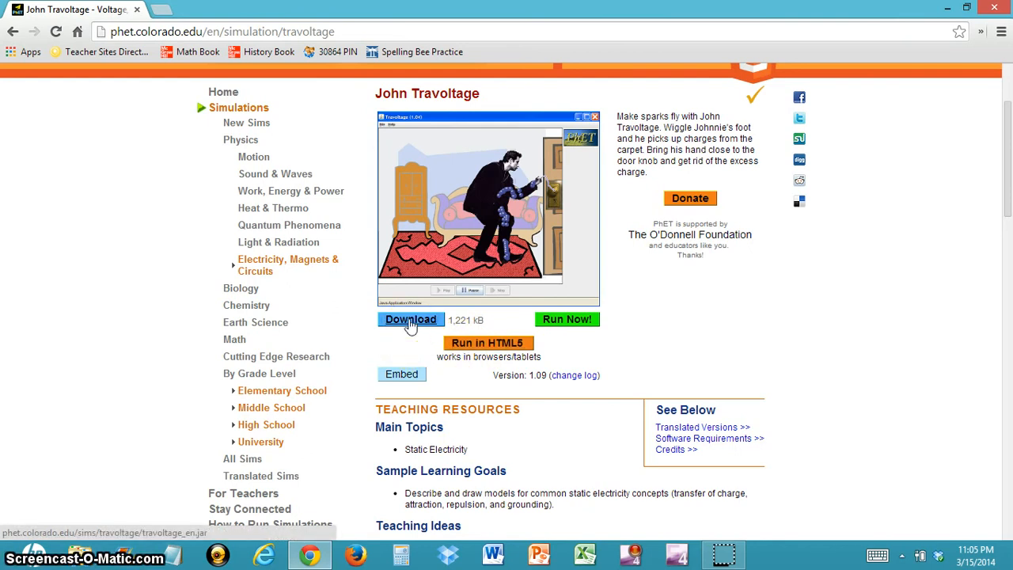
pyautogui.click(410, 320)
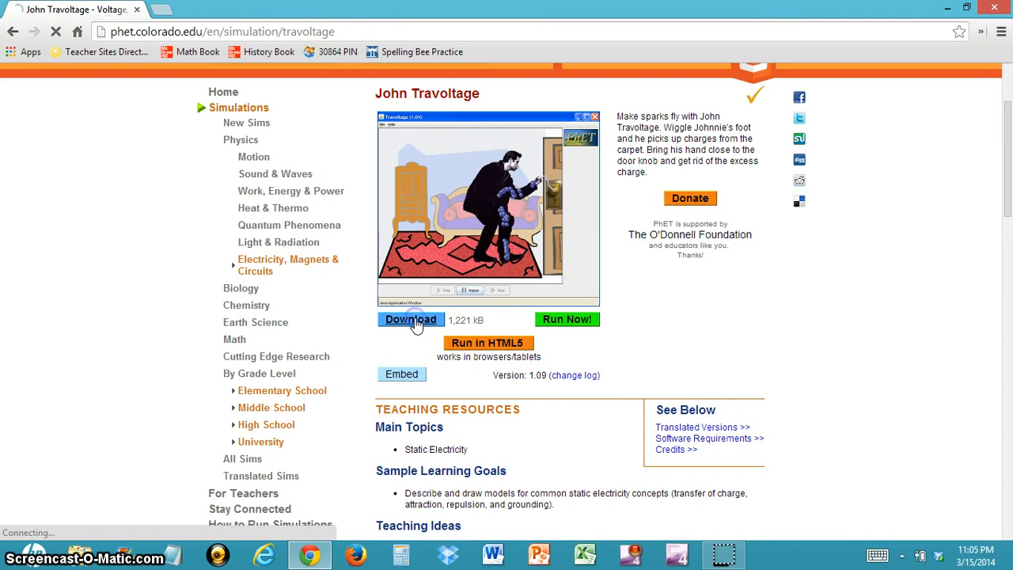
pyautogui.click(410, 320)
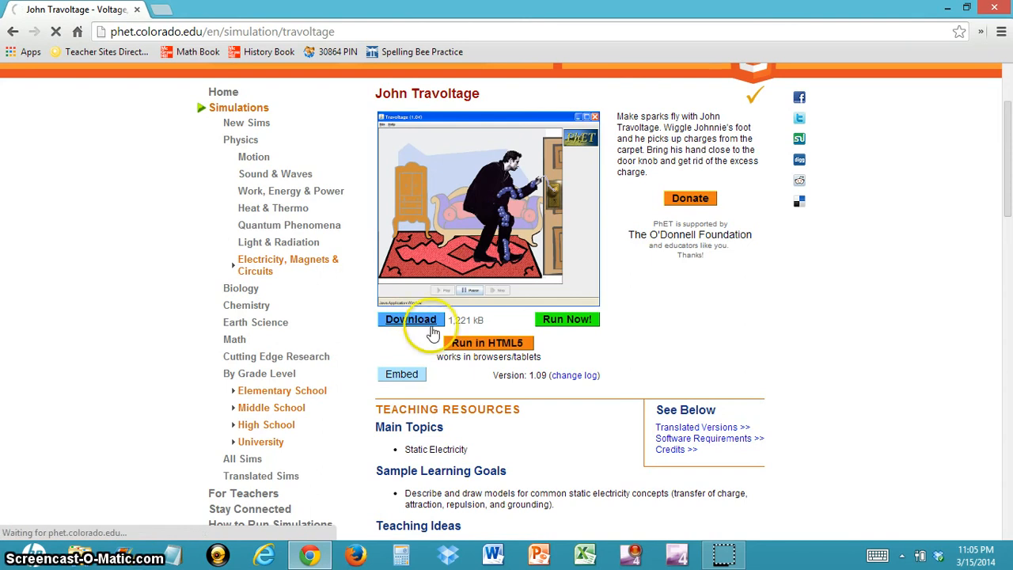
# Save travoltage_en.jar to the Desktop from Chrome's Save As dialog.
pyautogui.click(410, 320)
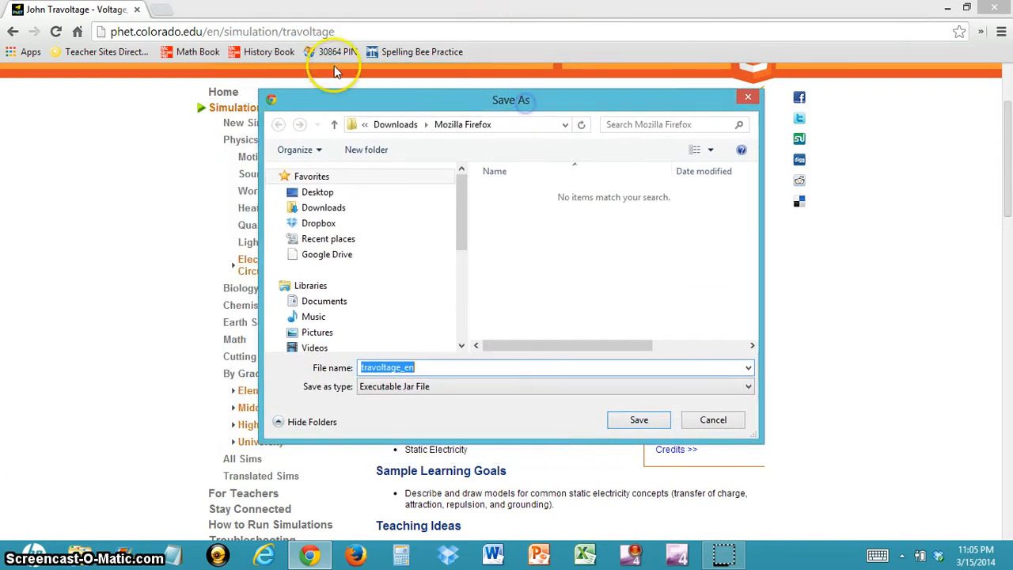
pyautogui.moveTo(431, 440)
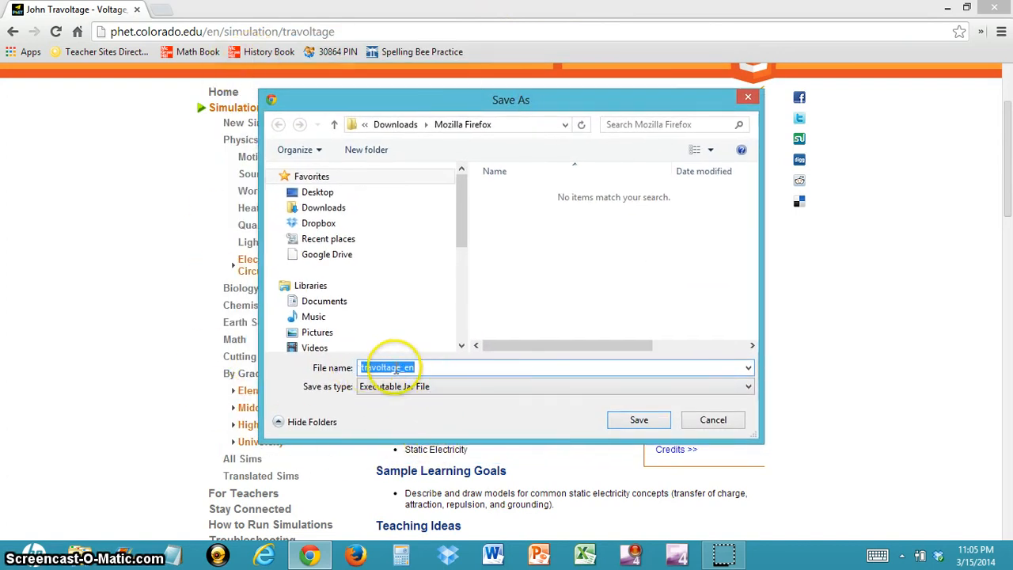
pyautogui.click(317, 191)
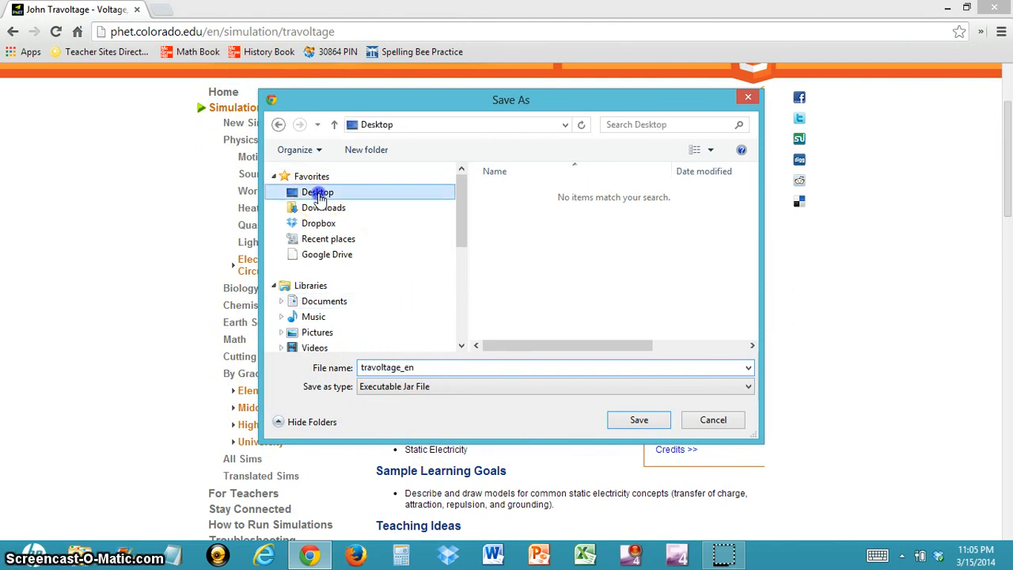
pyautogui.click(317, 192)
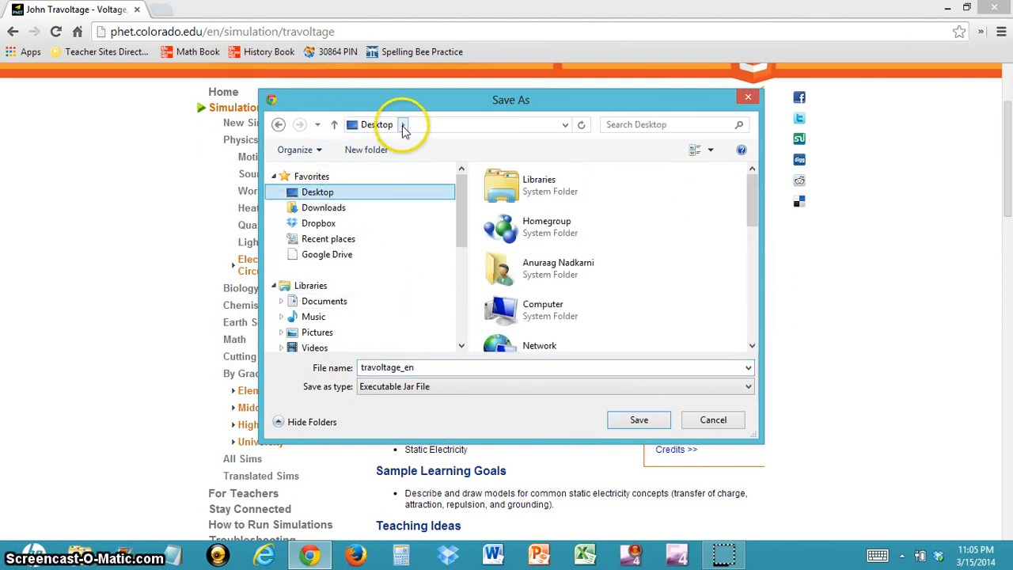
pyautogui.scroll(-3)
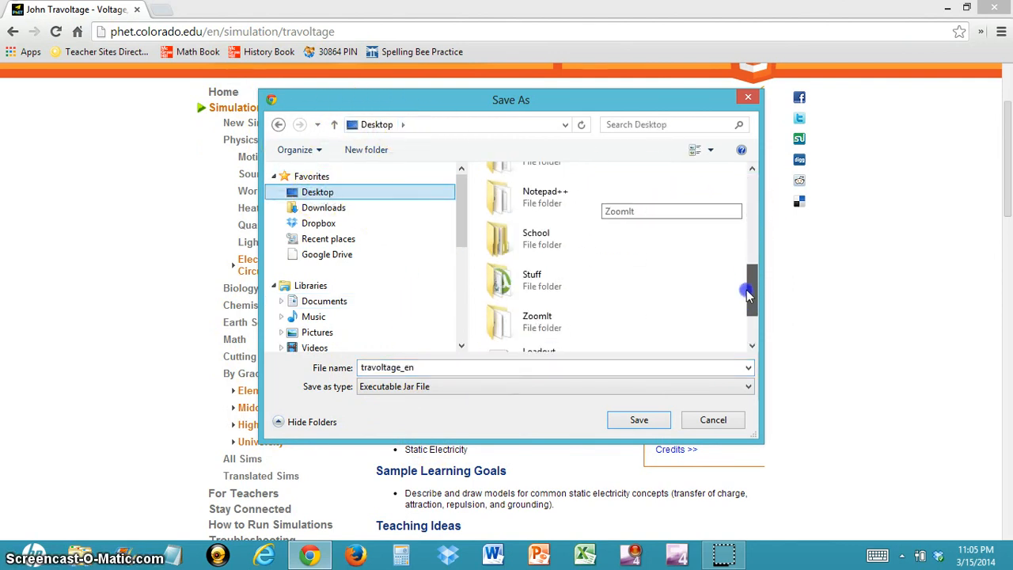
pyautogui.scroll(-3)
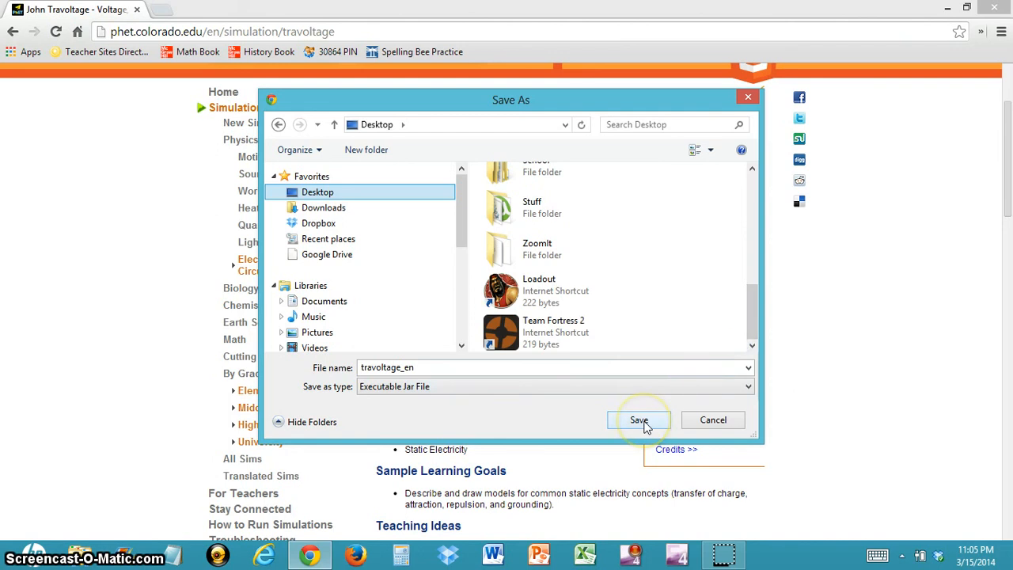
pyautogui.click(639, 419)
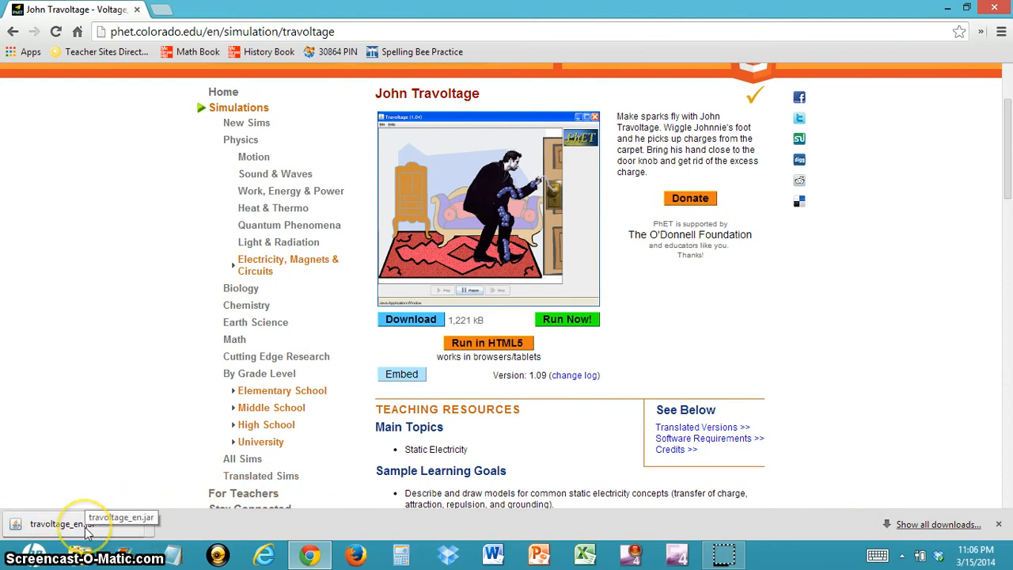
# Run travoltage_en.jar from the download bar and accept its software agreement.
pyautogui.click(56, 523)
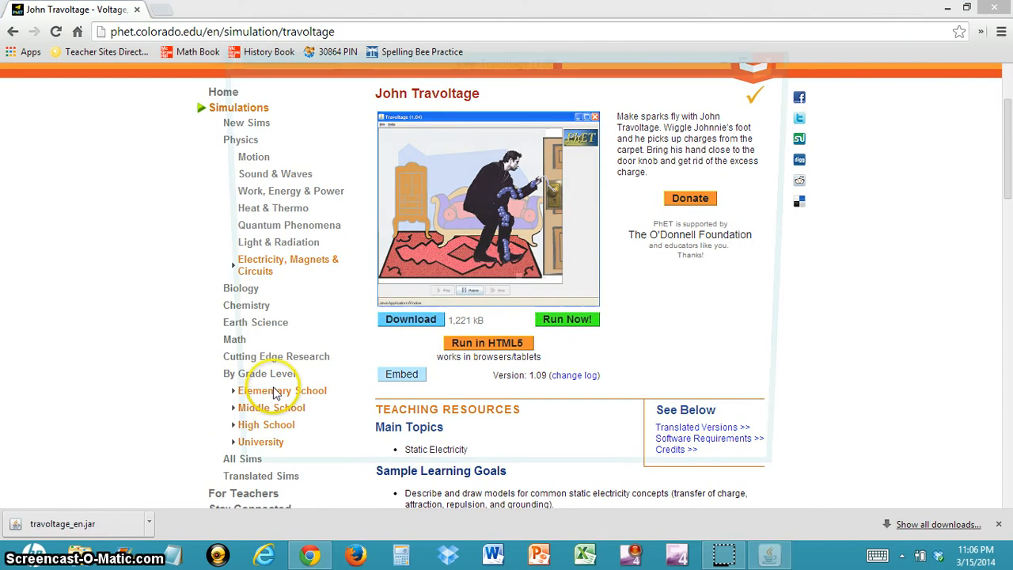
pyautogui.click(567, 319)
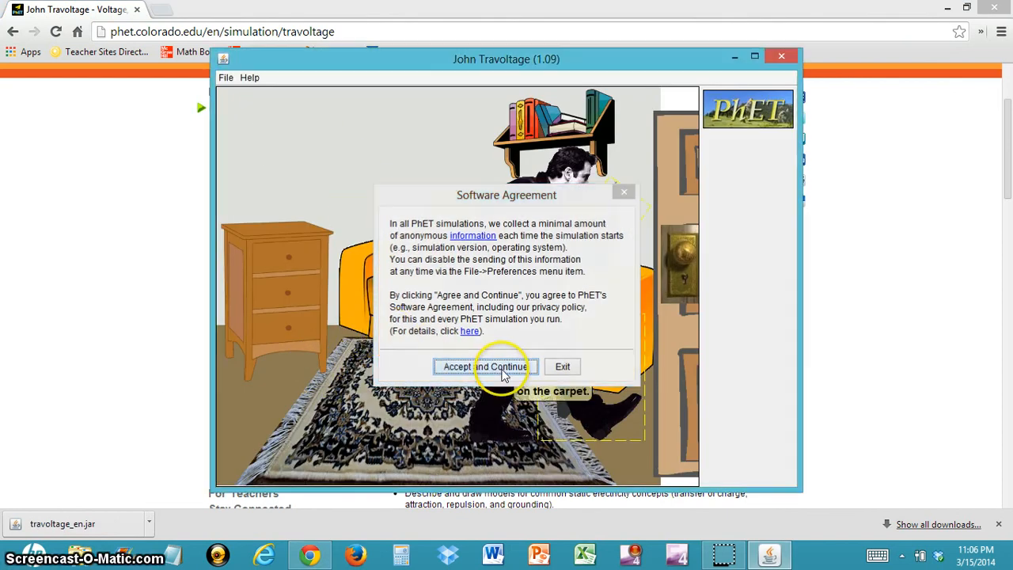
pyautogui.click(484, 367)
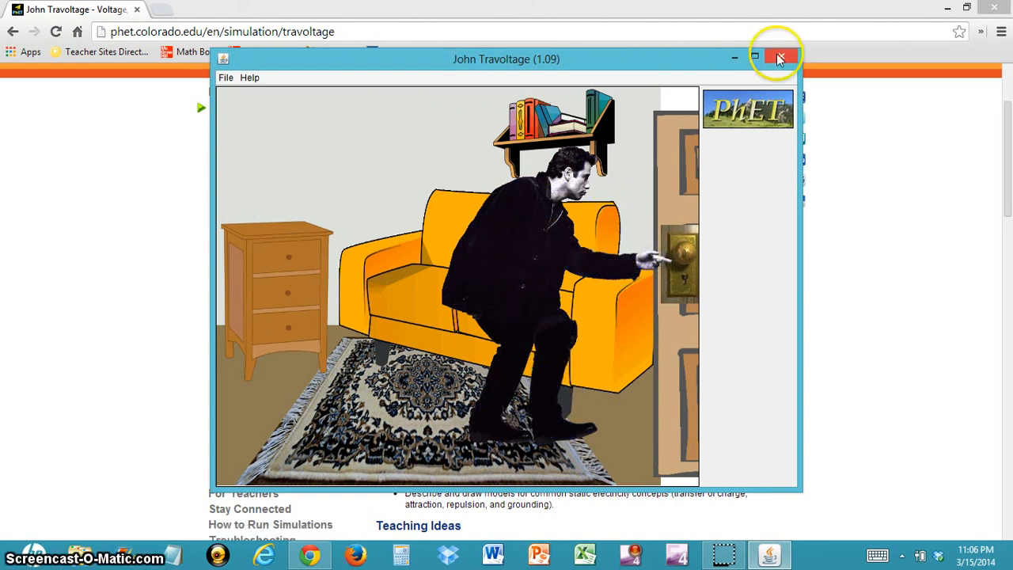
# Close the Java simulation, delete travoltage_en from the desktop, and return to Chrome.
pyautogui.click(778, 59)
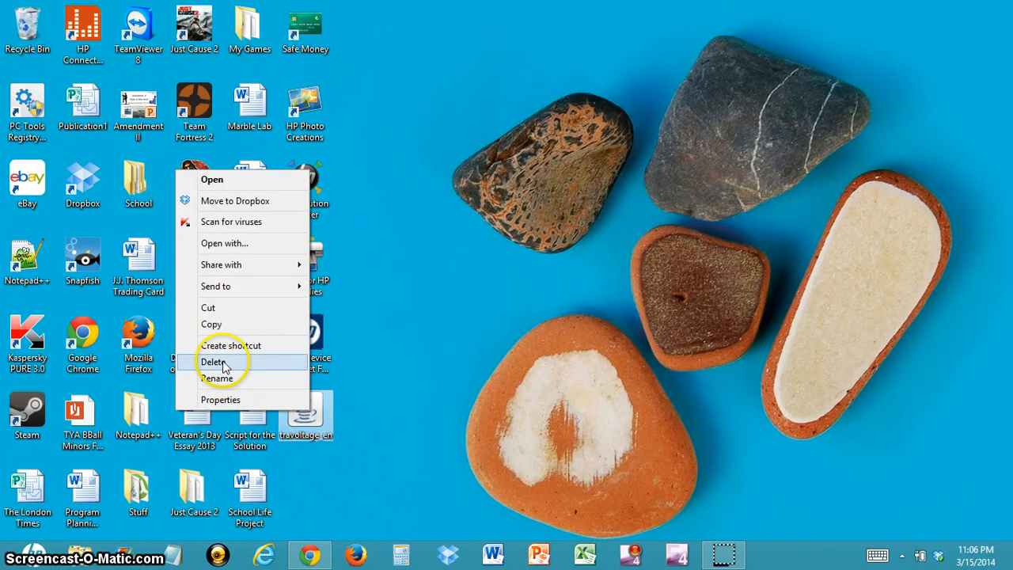
pyautogui.click(215, 360)
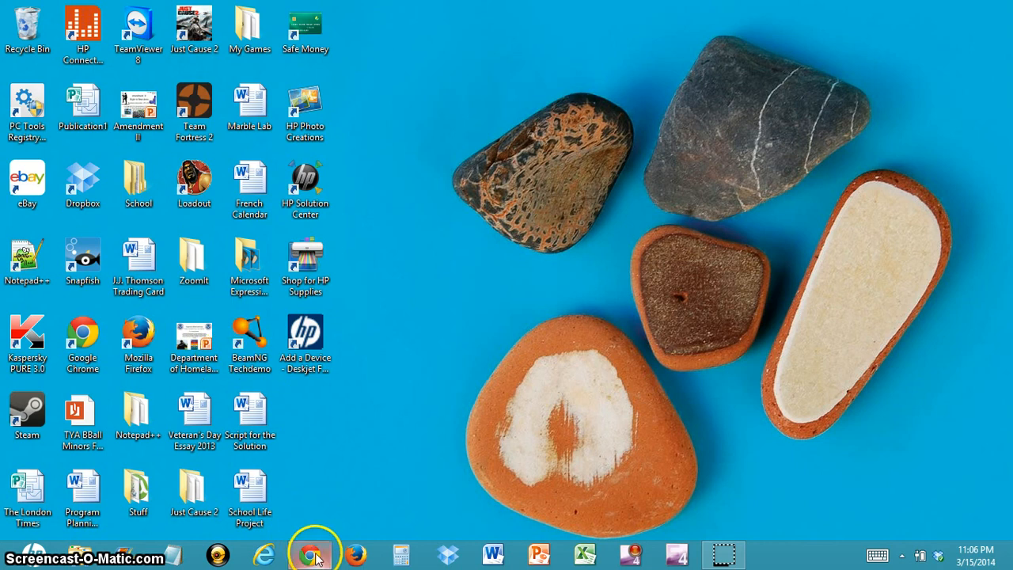
pyautogui.click(310, 554)
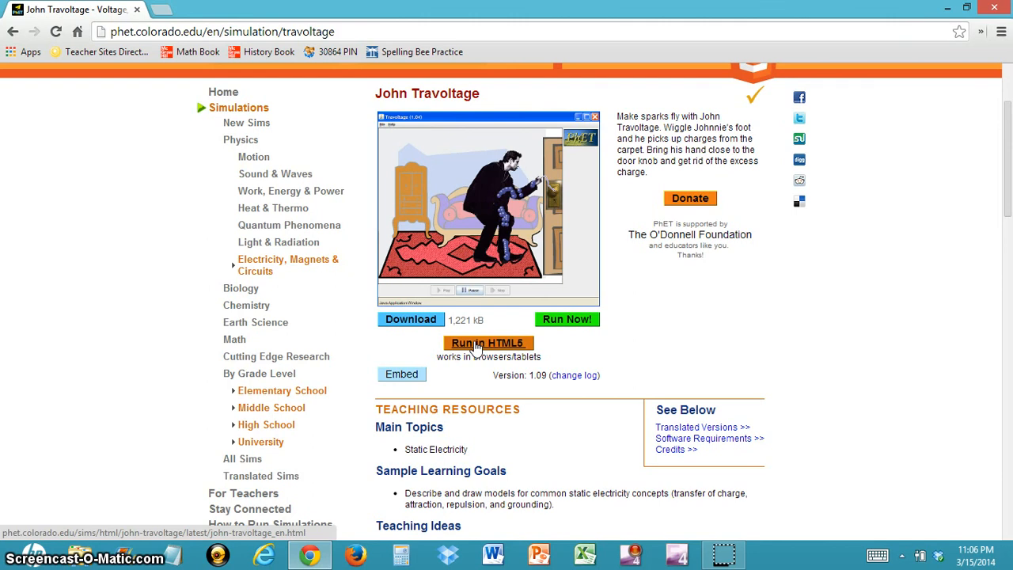
# Run John Travoltage as HTML5 in a new tab, then close that tab.
pyautogui.click(488, 341)
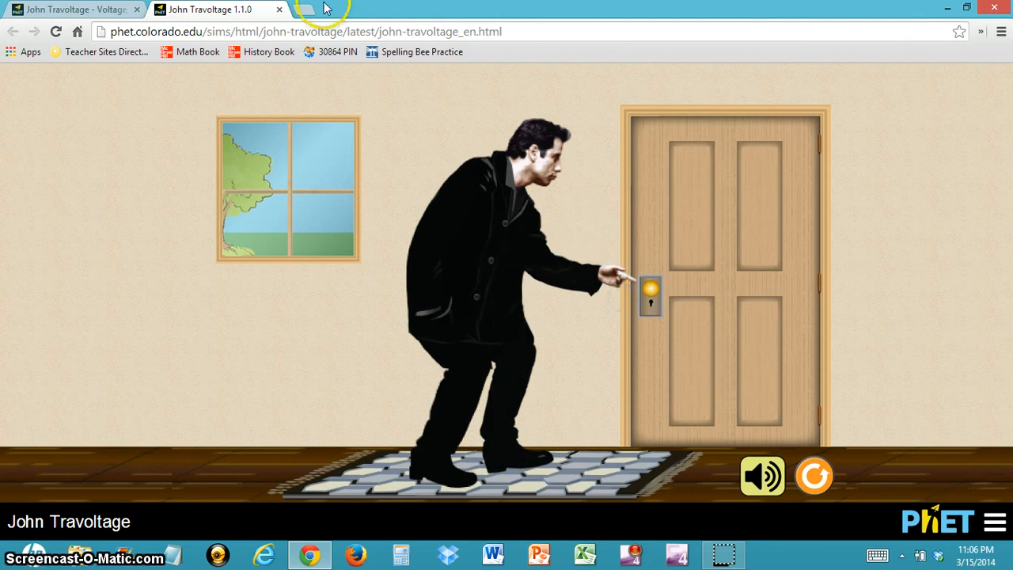
pyautogui.click(279, 9)
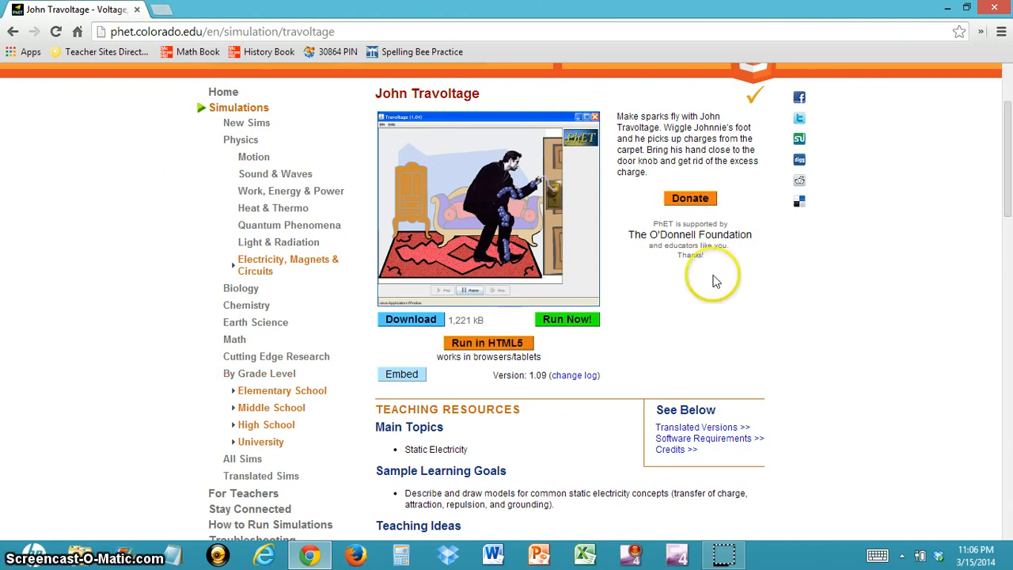
pyautogui.moveTo(515, 304)
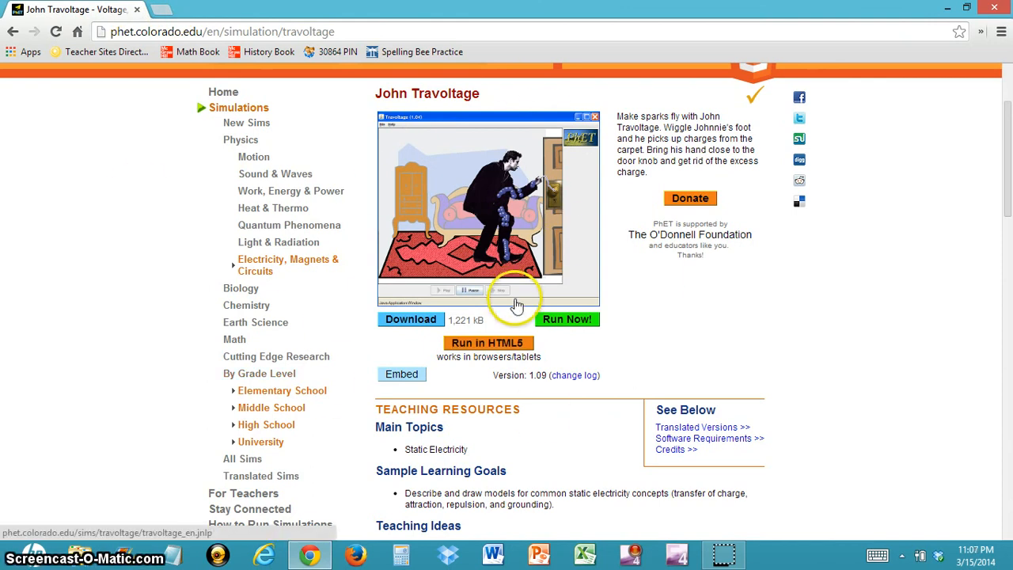
pyautogui.moveTo(957, 82)
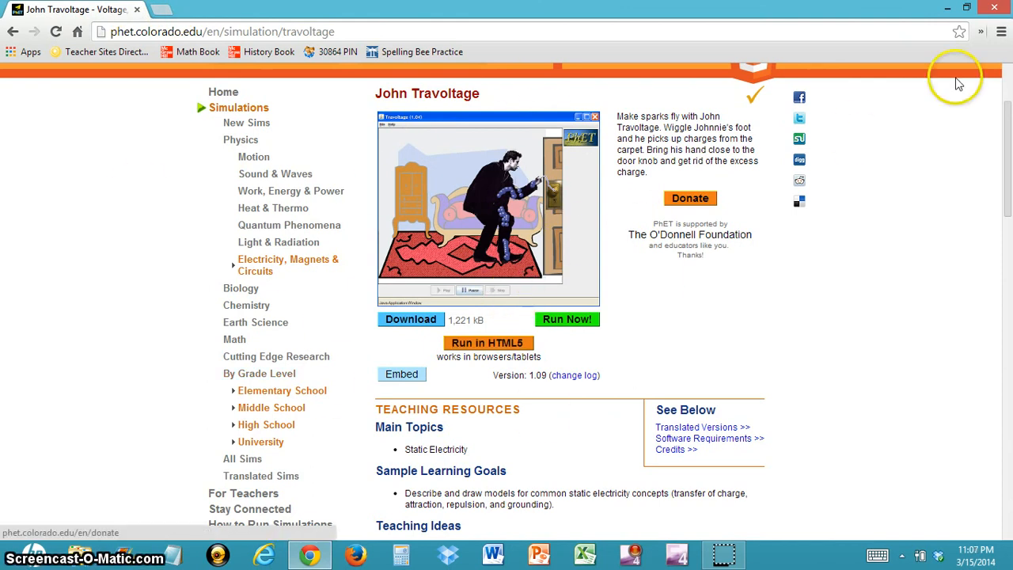